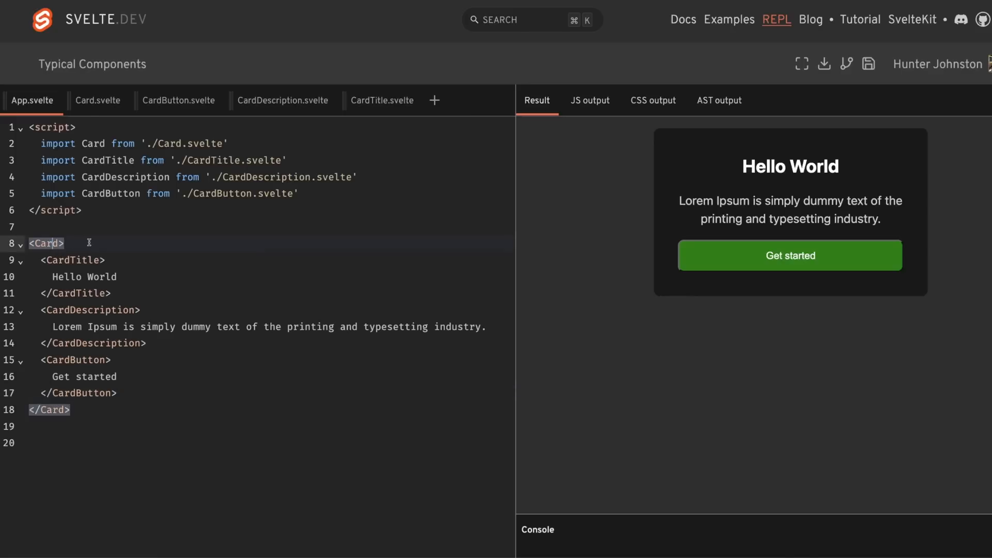
Review the Card, CardTitle, CardDescription and CardButton components before returning to App.
left_click(96, 100)
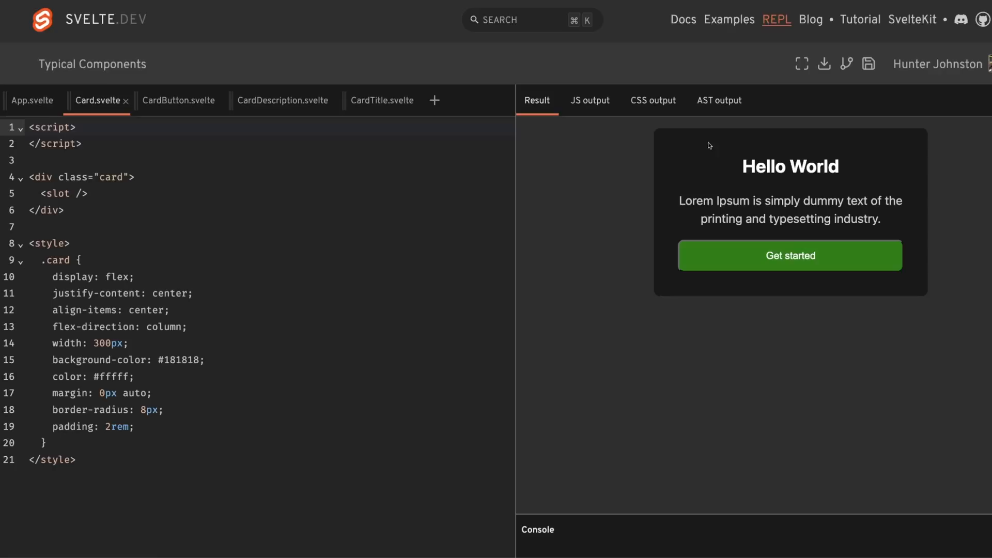
mouse_move(54, 100)
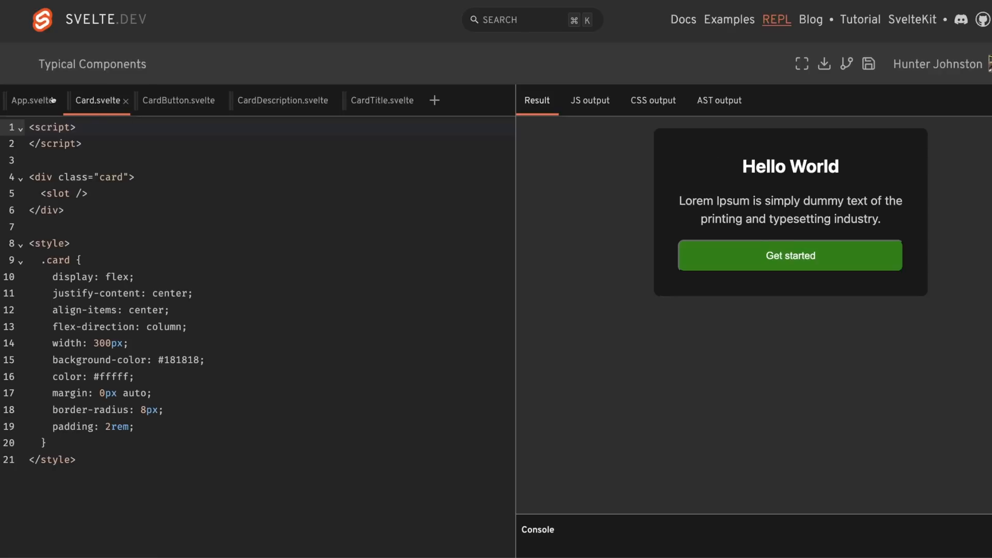
left_click(381, 101)
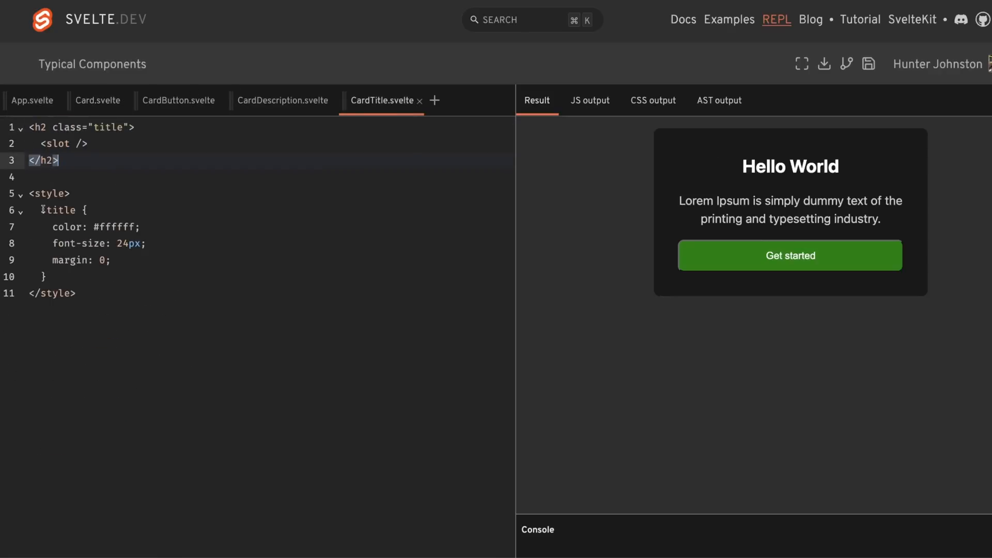
left_click(281, 100)
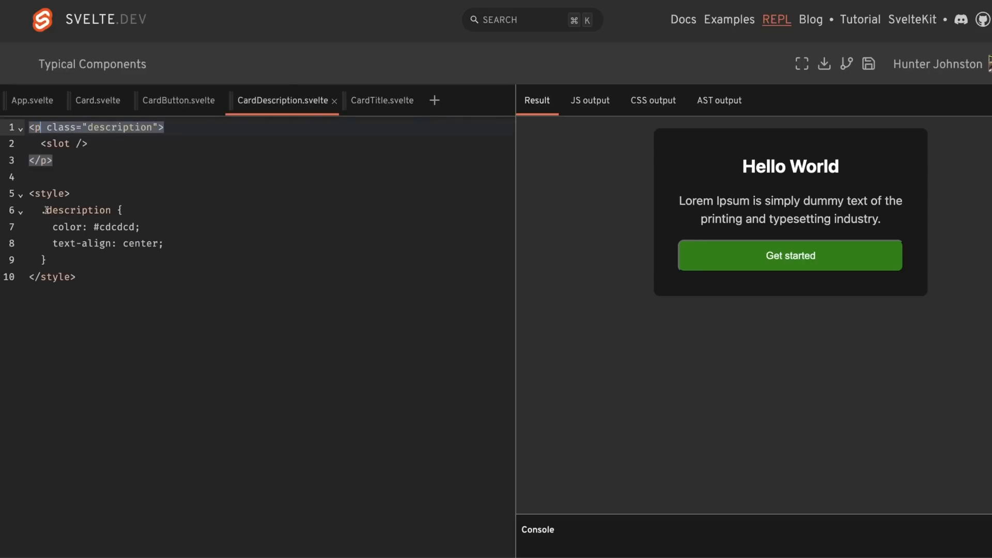
left_click(179, 100)
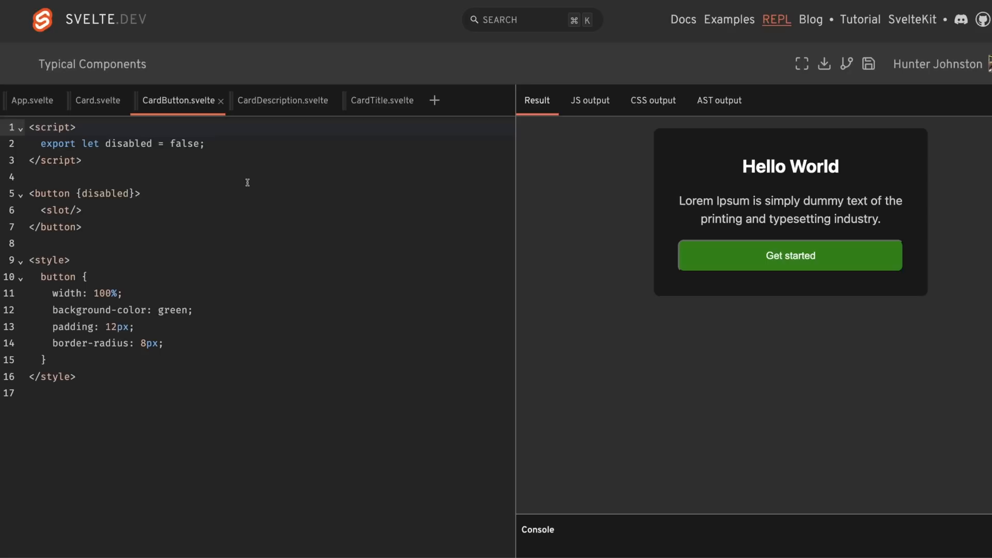
left_click(32, 100)
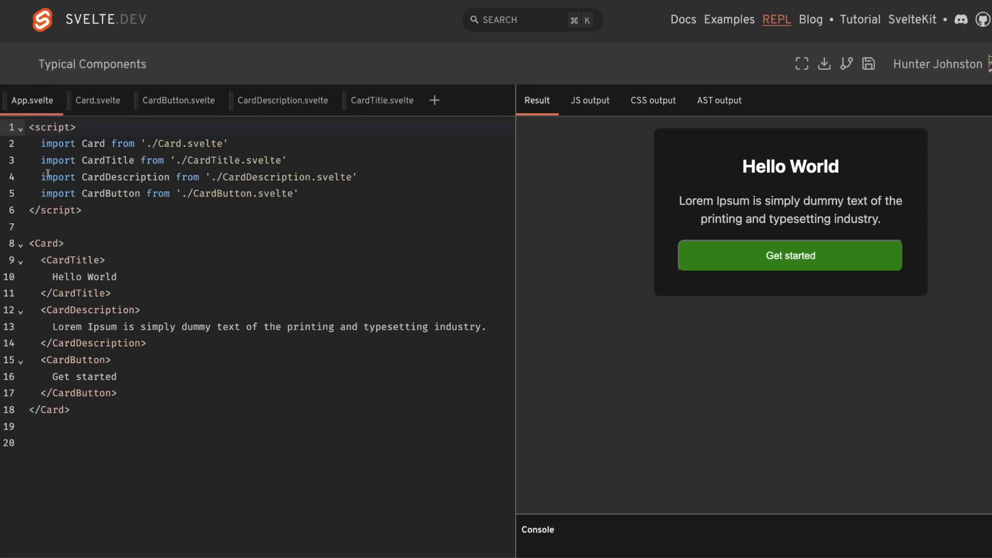
Cut the three sub-component import lines out of App.svelte.
left_click_drag(40, 160, 300, 194)
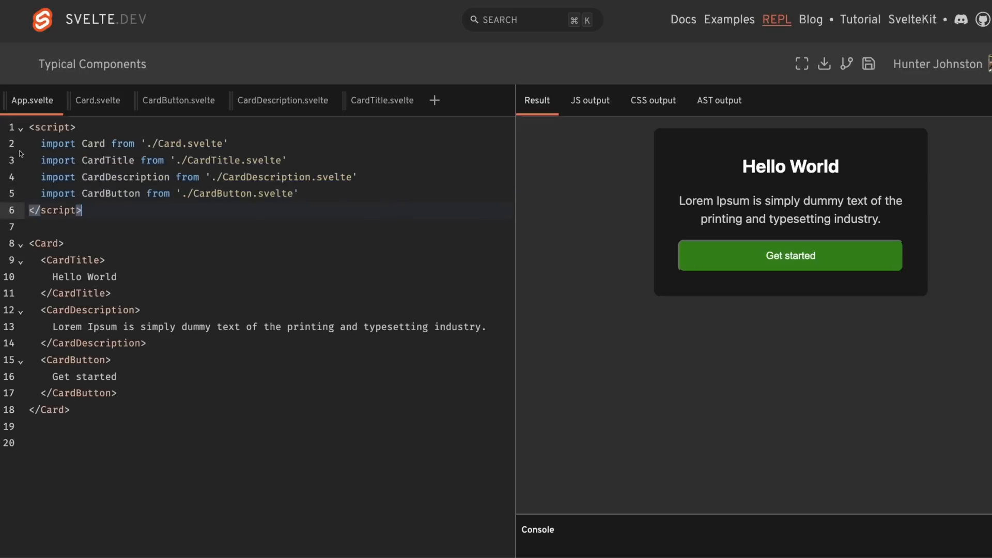
left_click_drag(41, 143, 299, 194)
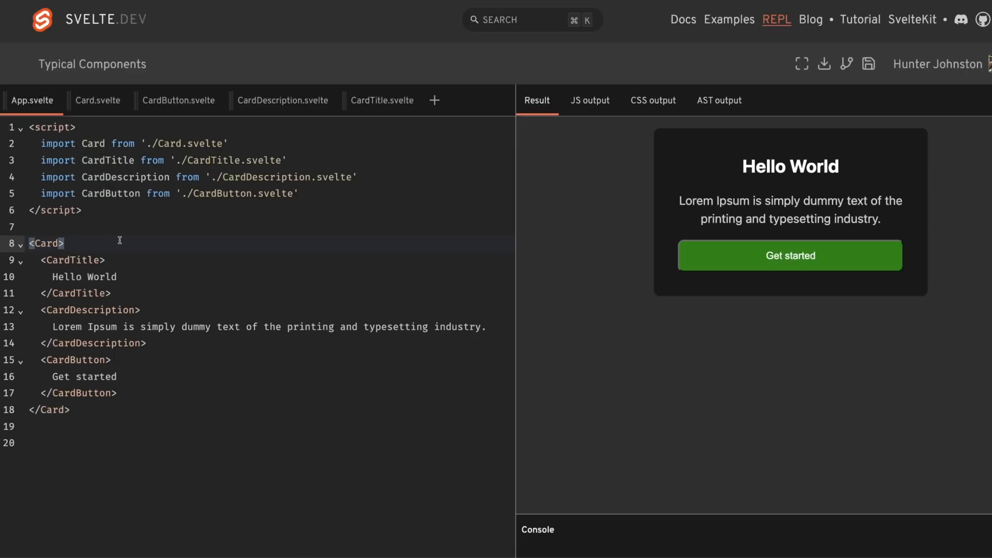
mouse_move(29, 158)
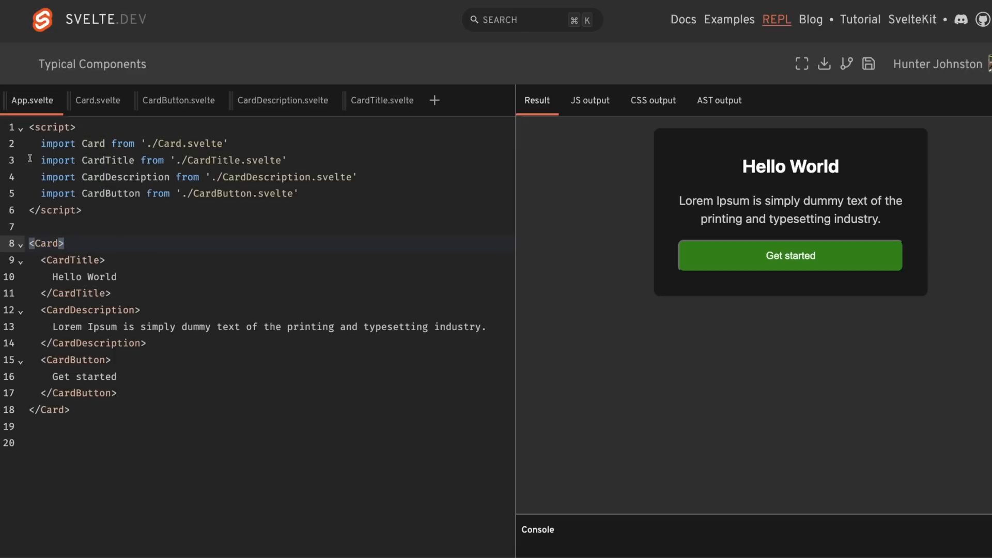
left_click_drag(39, 160, 299, 193)
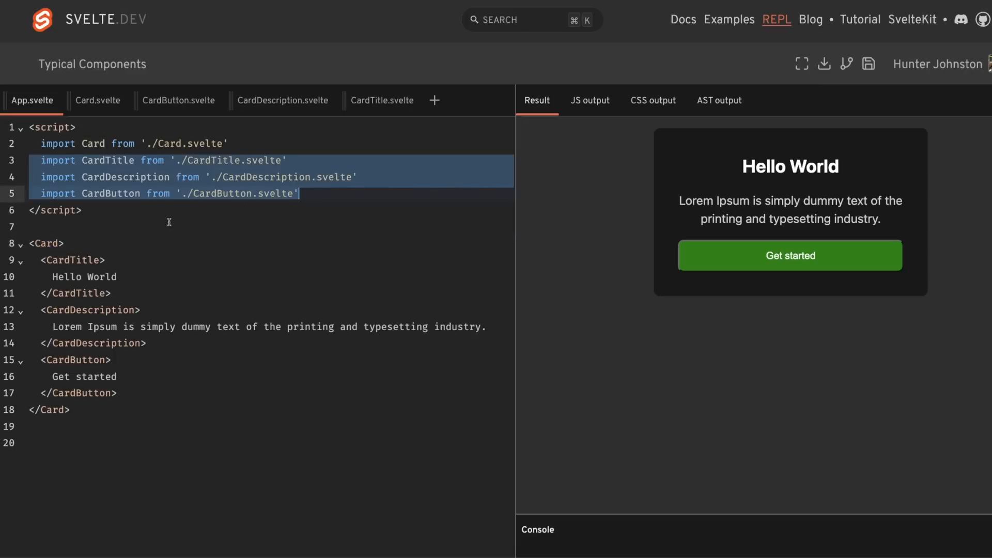
key("Delete")
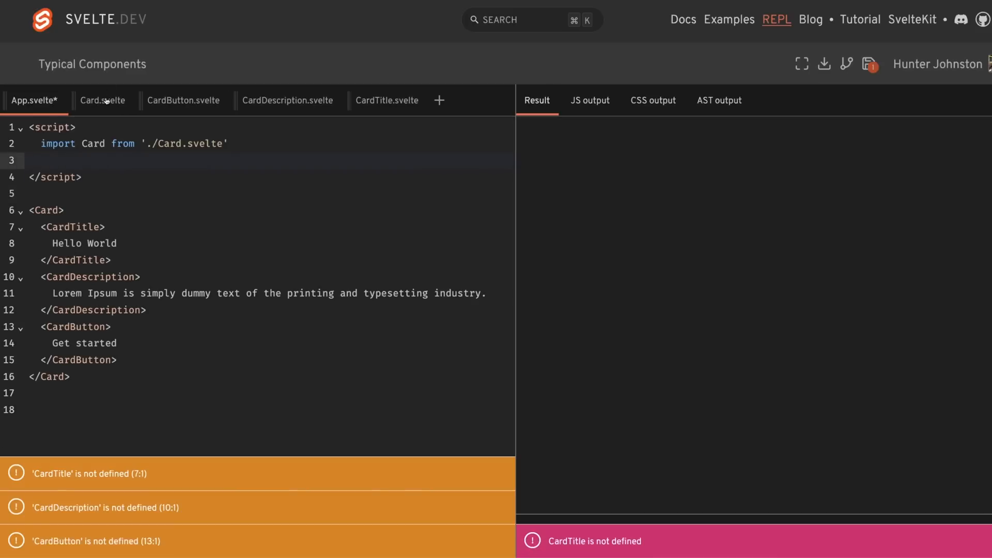
Paste the imports into Card.svelte as Title, Description, Button and expose them on <slot>.
left_click(101, 100)
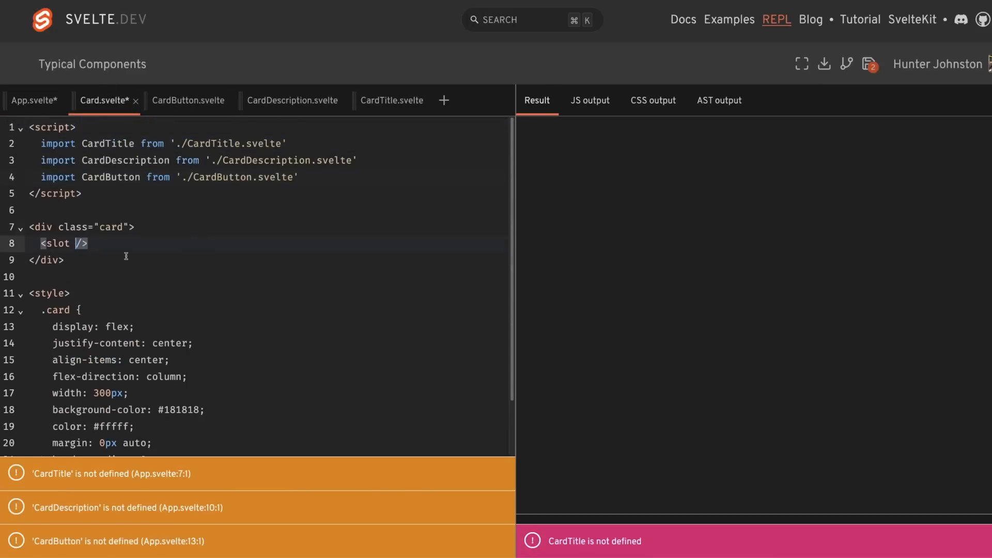
mouse_move(162, 266)
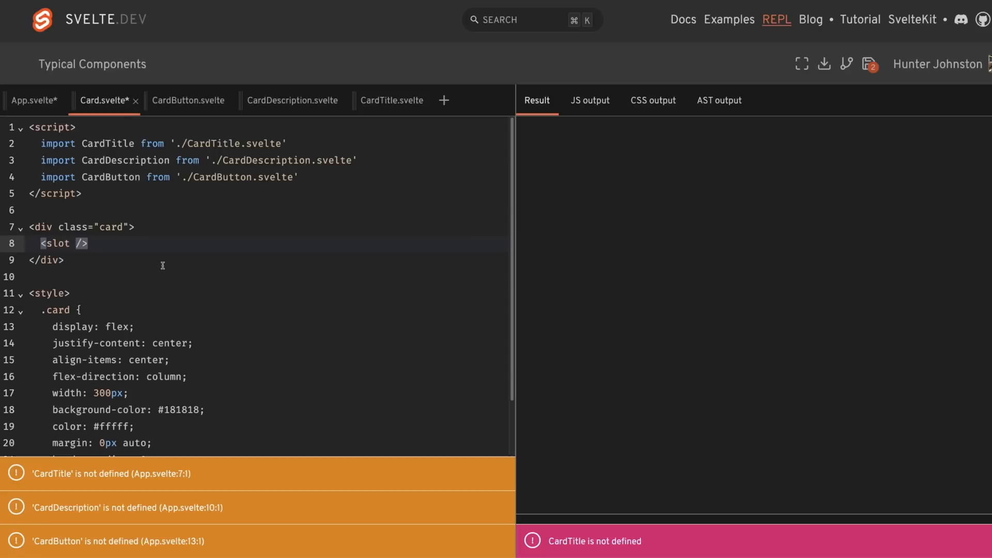
left_click(75, 142)
type("{Title} {Description} {Button}")
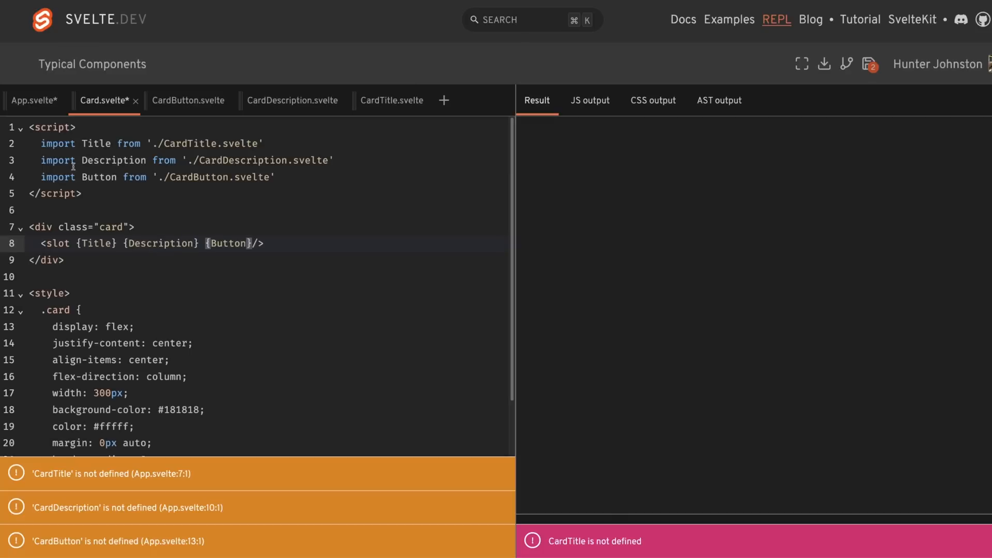
left_click(35, 100)
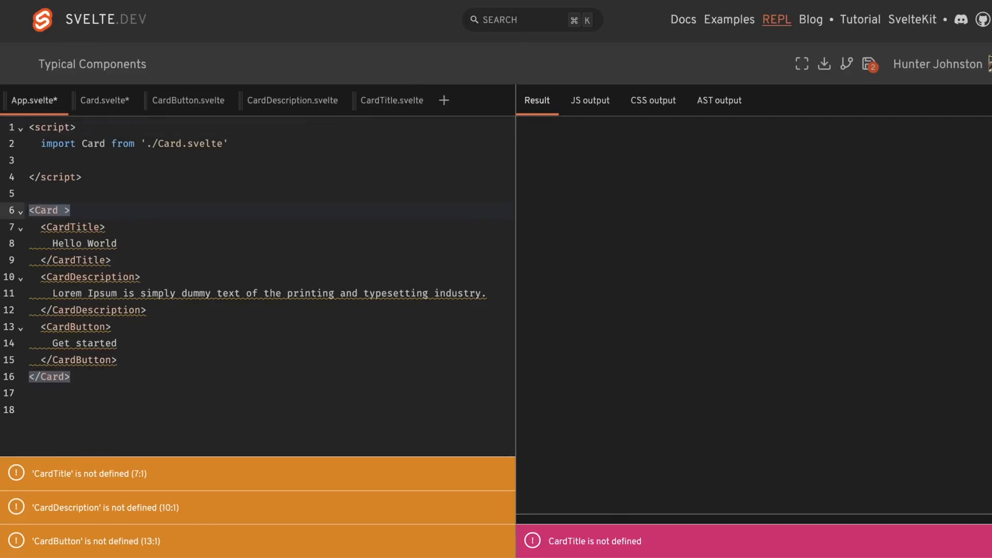
Add let:Title let:Description let:Button to <Card> and rename child tags to Title, Description, Button.
type("let:Totle let:Description let:Button }")
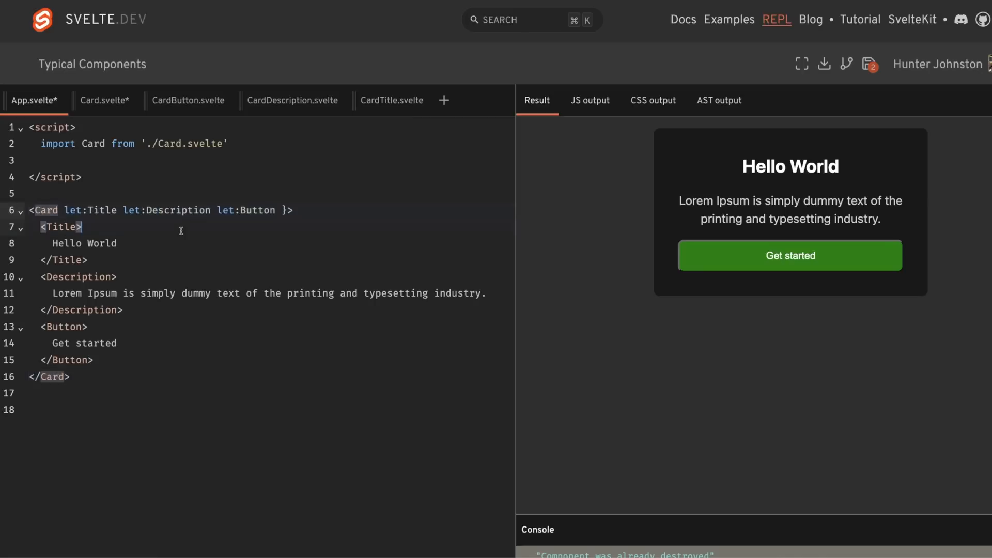
double_click(89, 210)
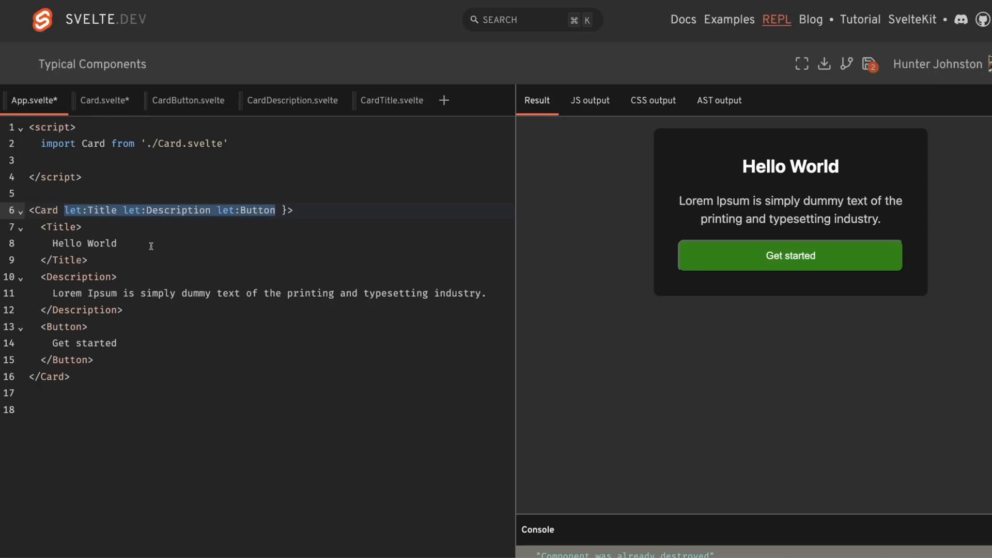
Define const C = { Title, Description, Button } in Card.svelte and change the slot to <slot {...C}/>.
left_click(103, 100)
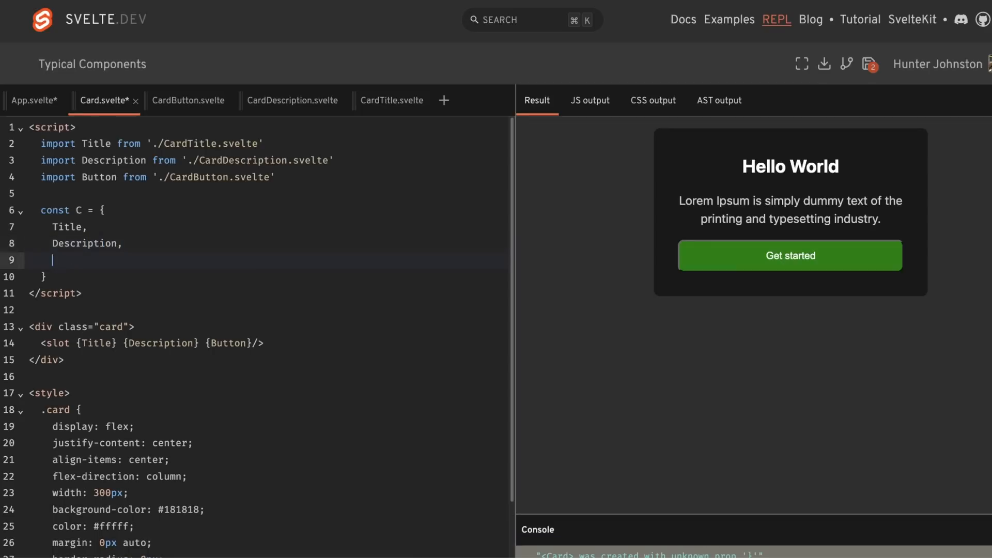
type("Button")
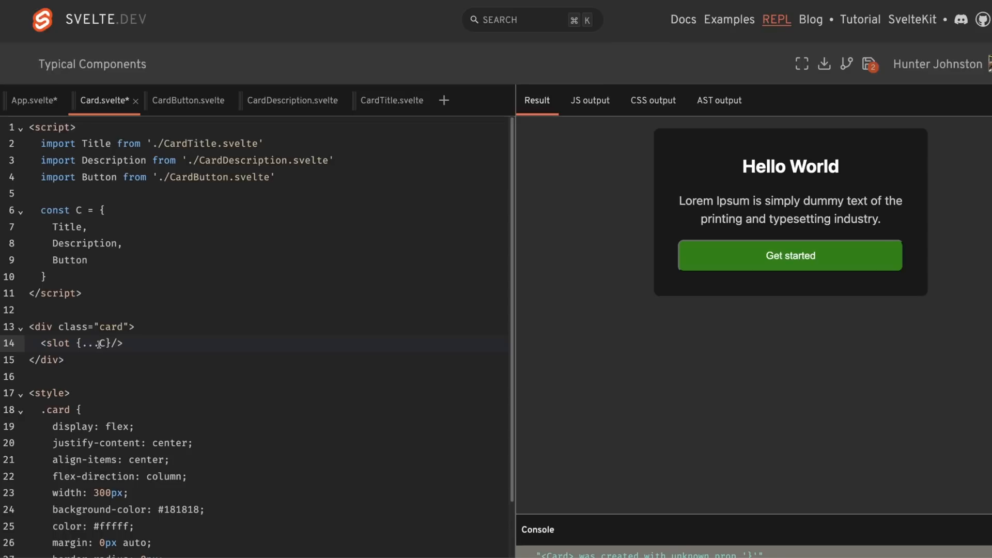
left_click(34, 101)
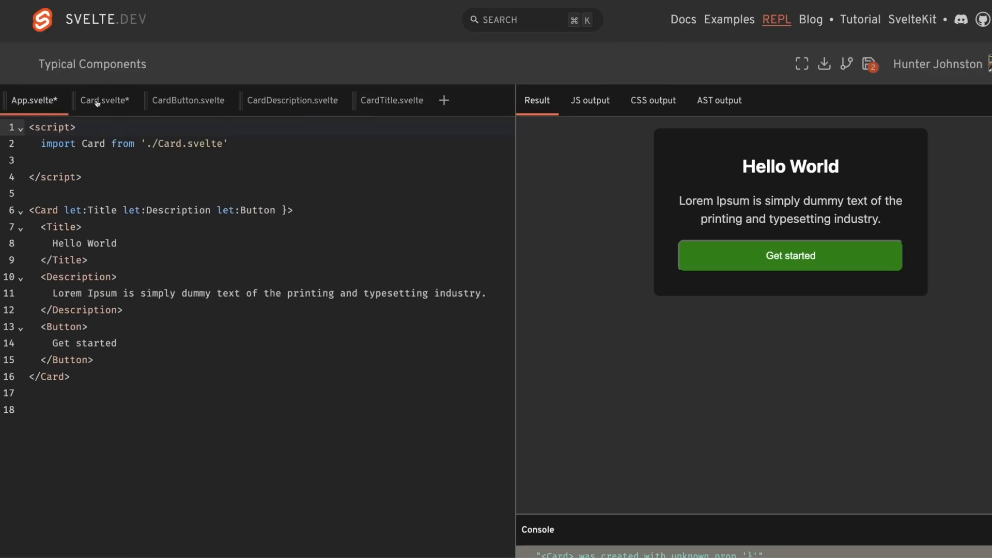
left_click(104, 100)
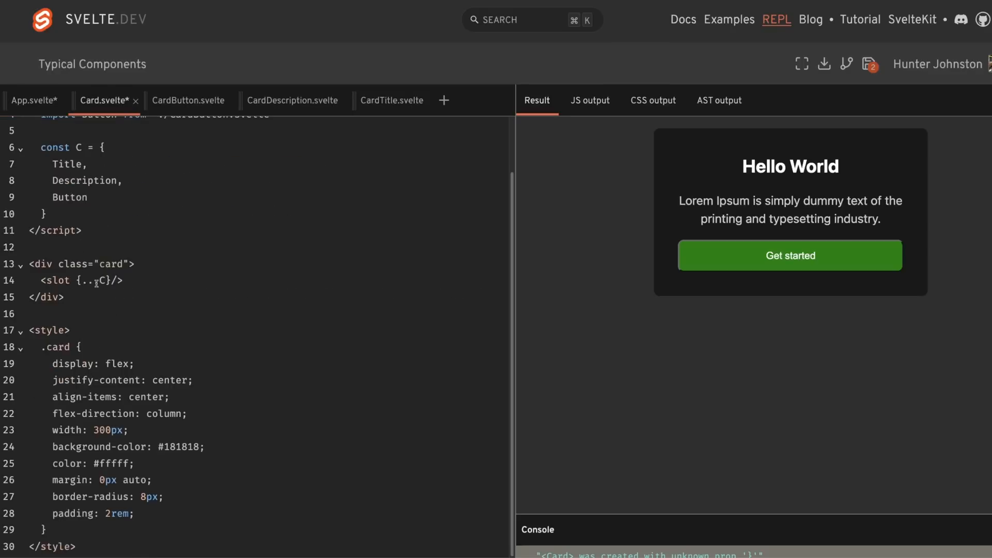
Replace the let: directives with let:C and use C.Title, C.Description and C.Button in App.svelte.
left_click(29, 100)
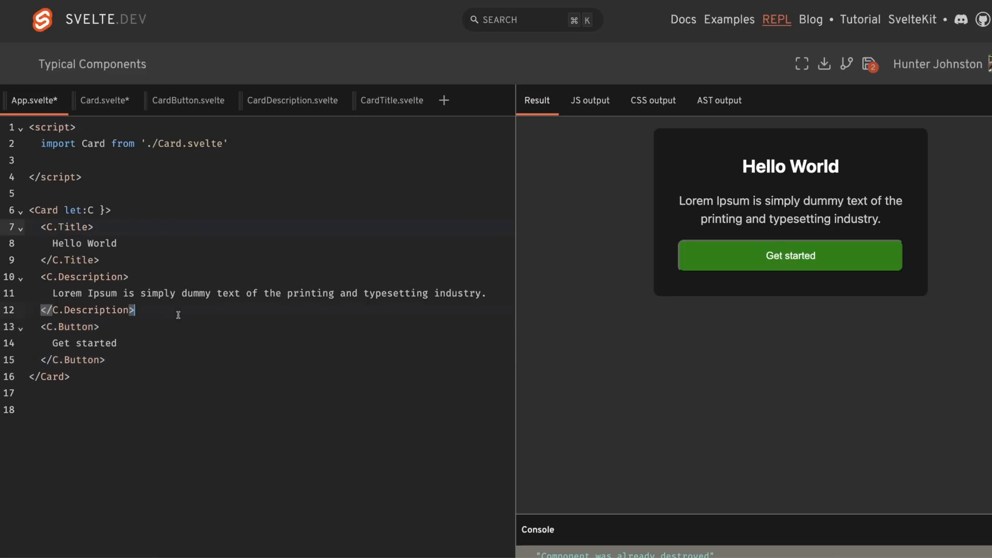
mouse_move(48, 210)
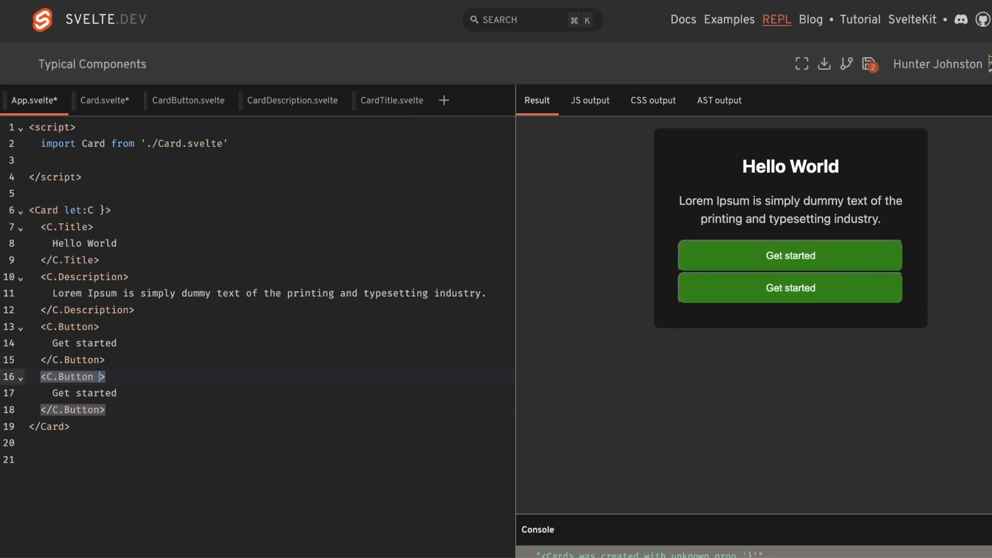
Duplicate the <C.Button> block and add disabled=true to the second button.
type("disabled=true")
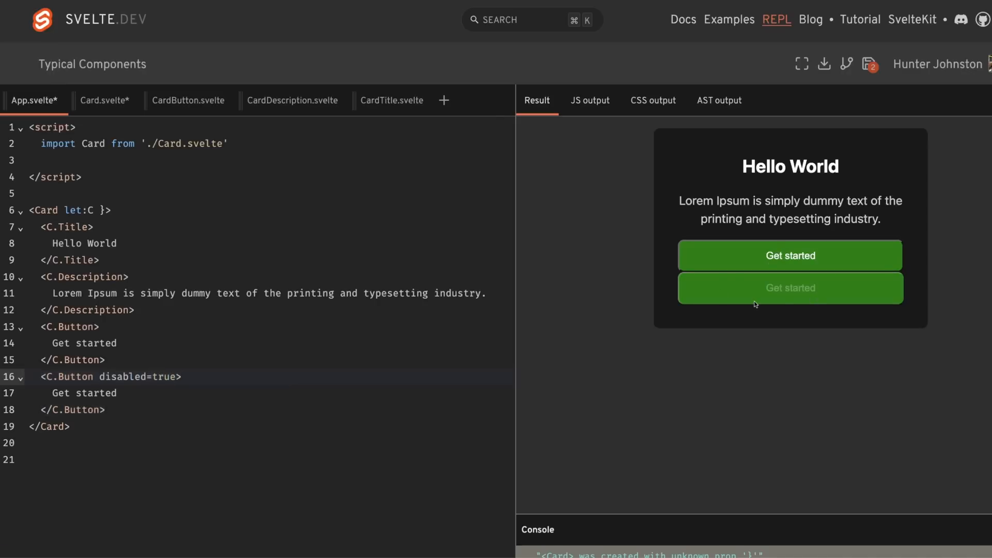
mouse_move(550, 345)
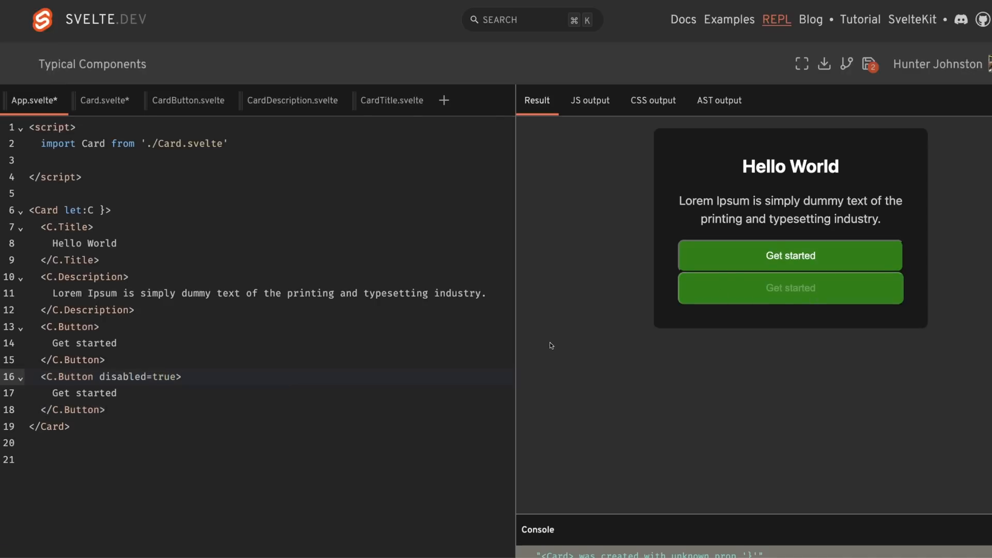